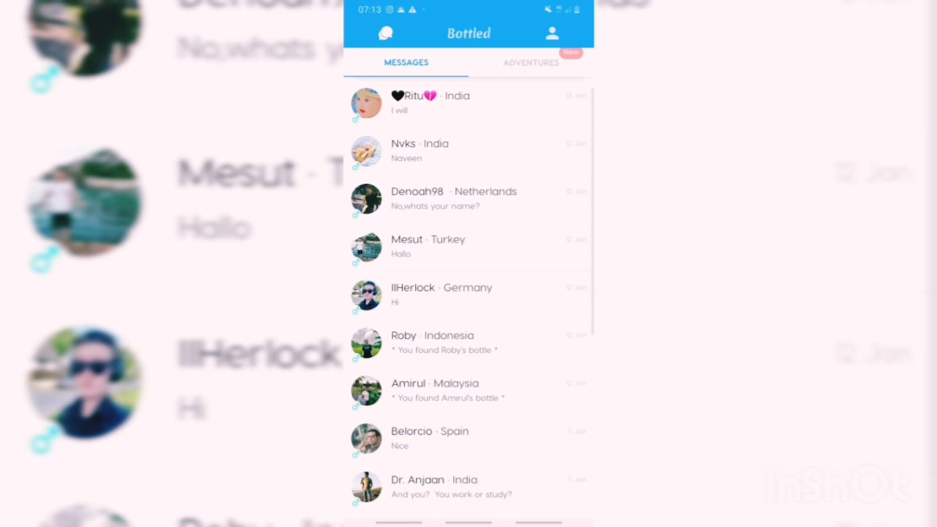
scroll(down, 3)
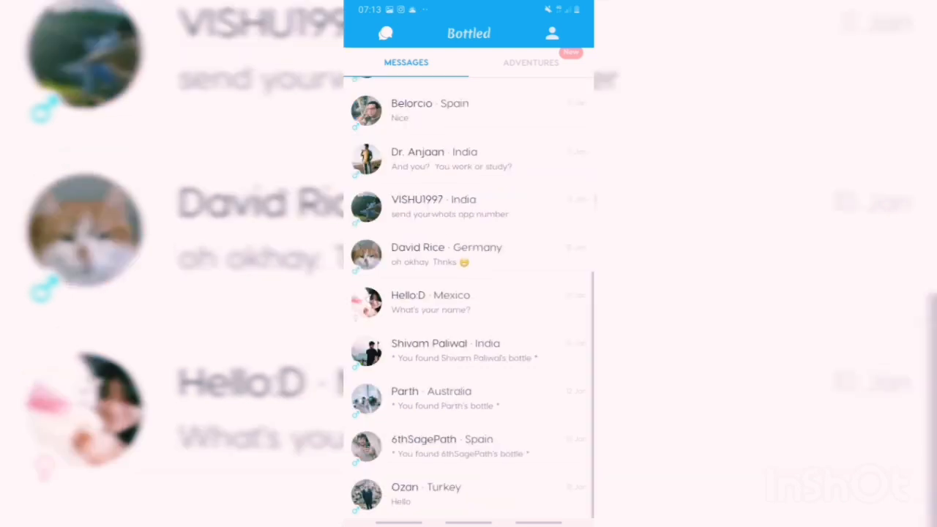